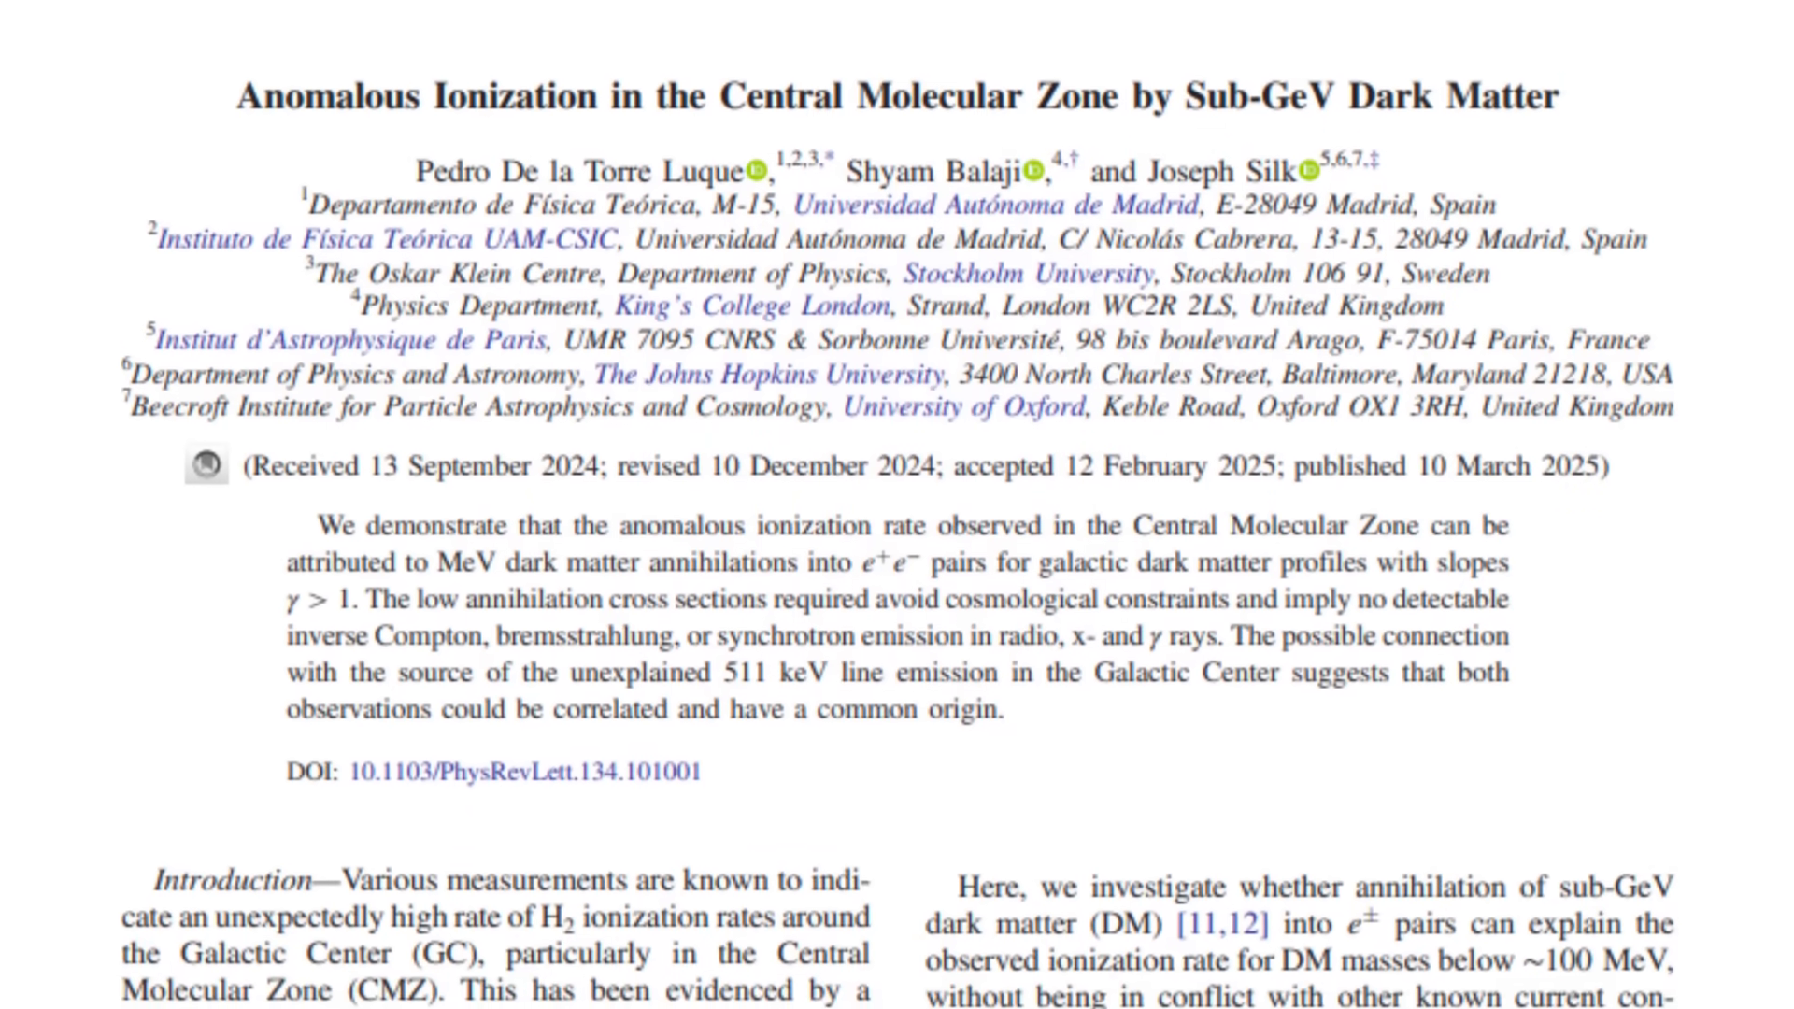
pyautogui.scroll(-3)
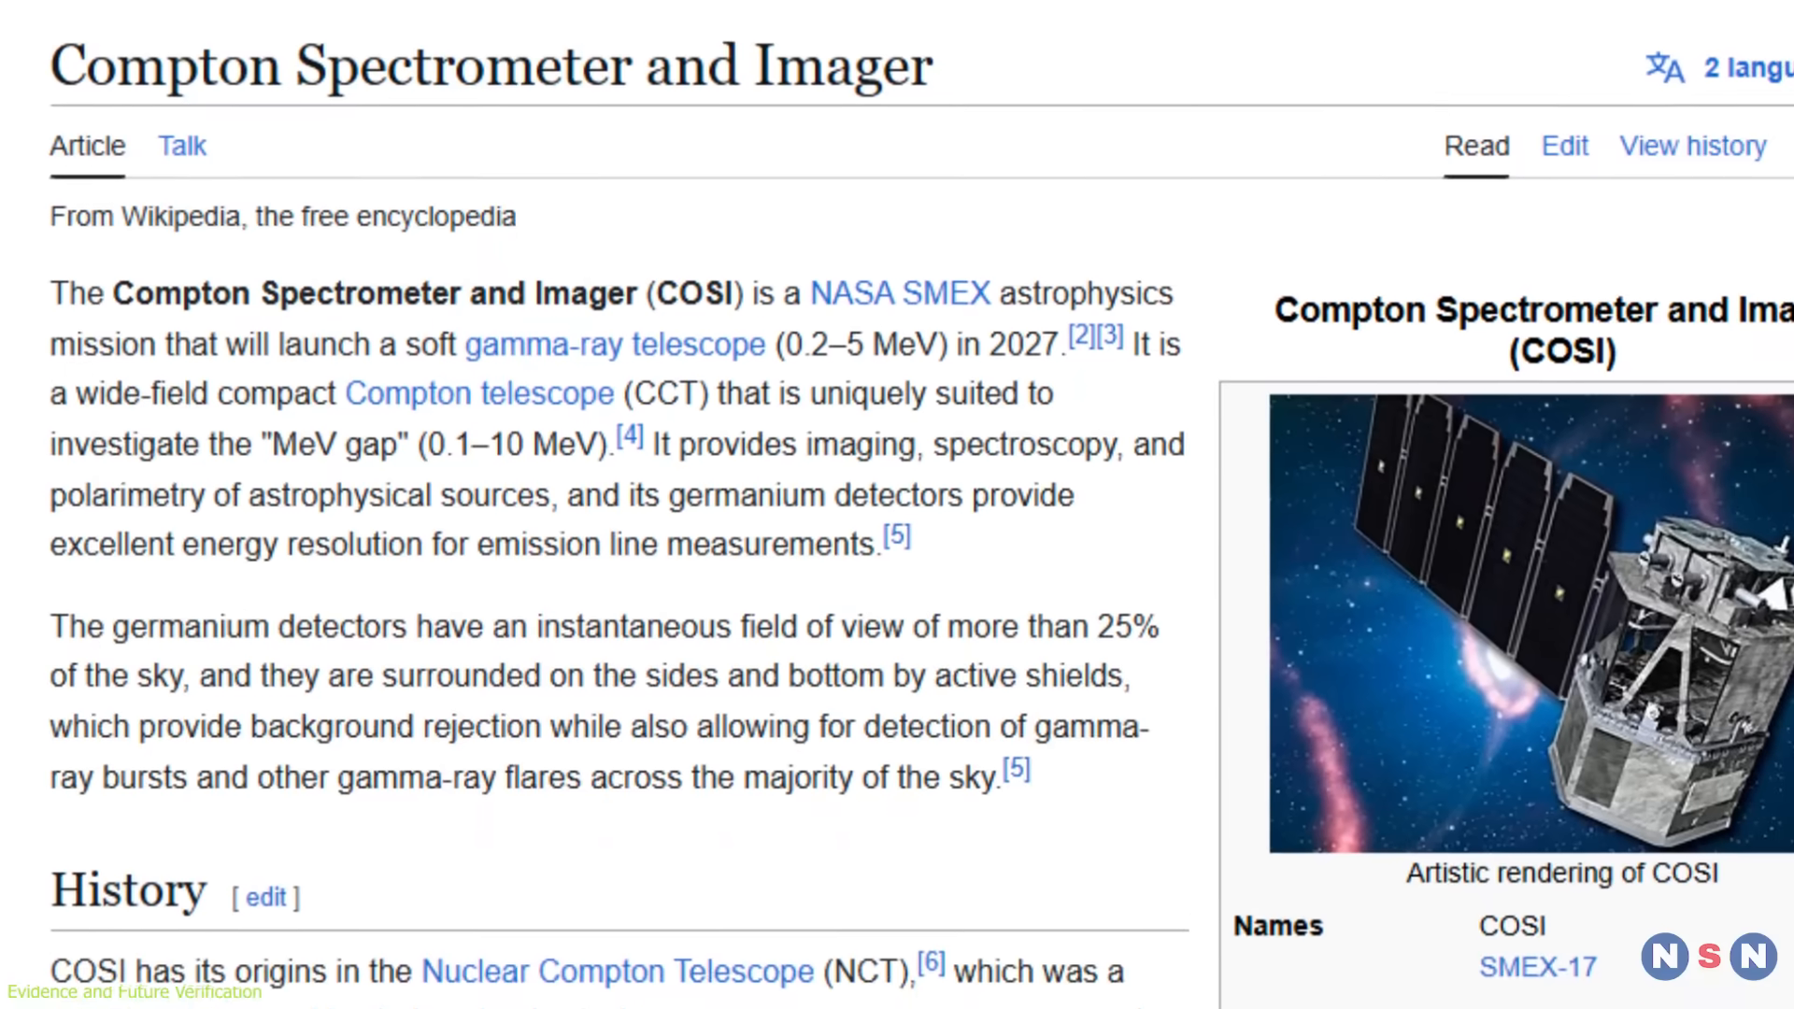
pyautogui.scroll(-3)
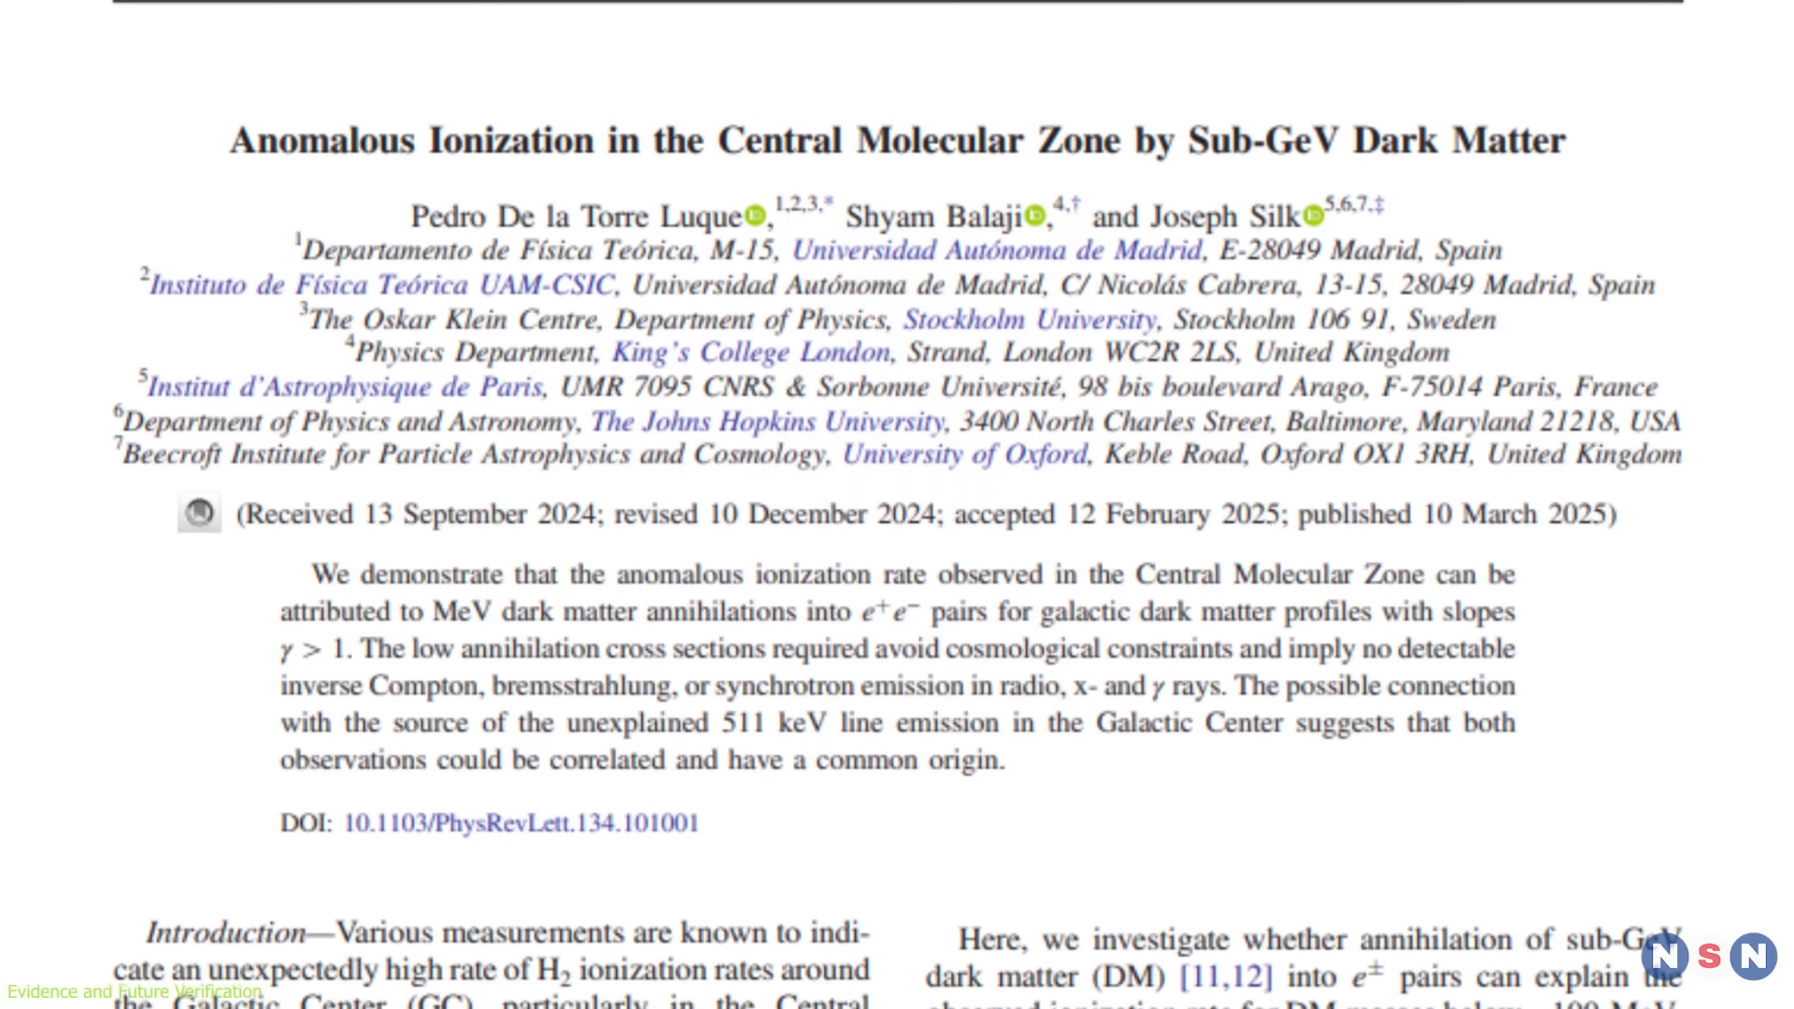
pyautogui.scroll(-3)
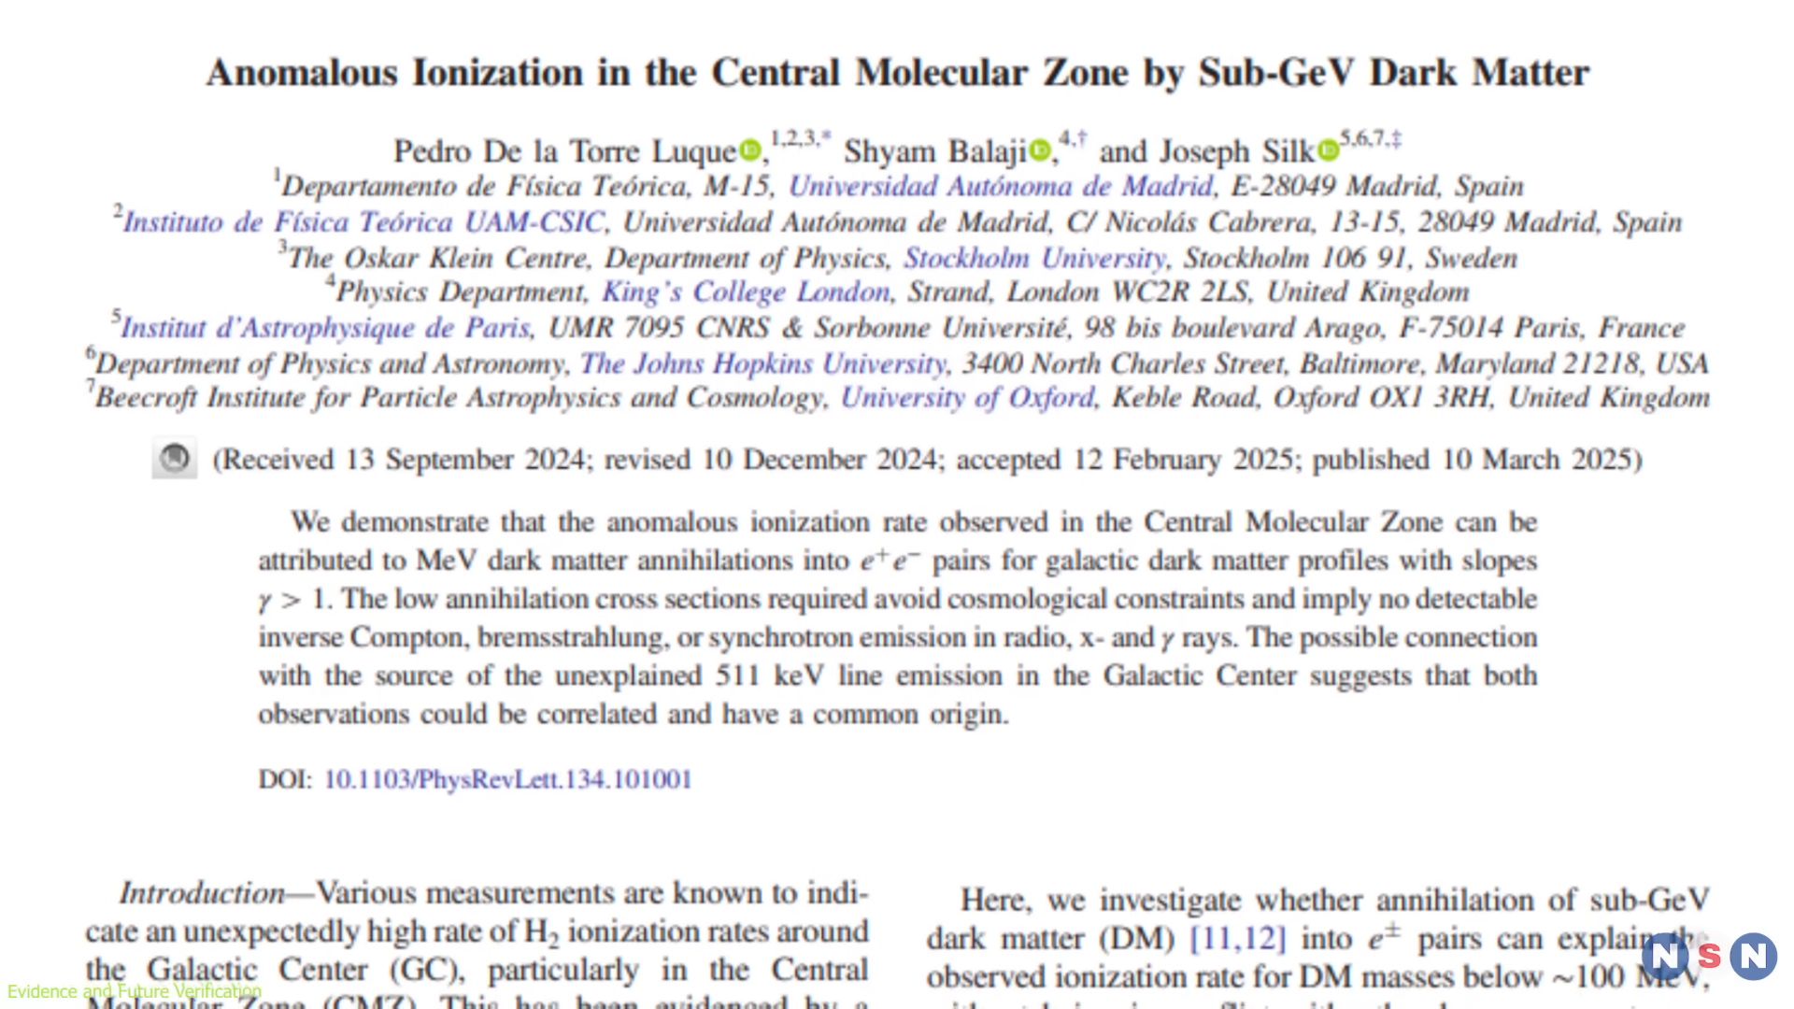